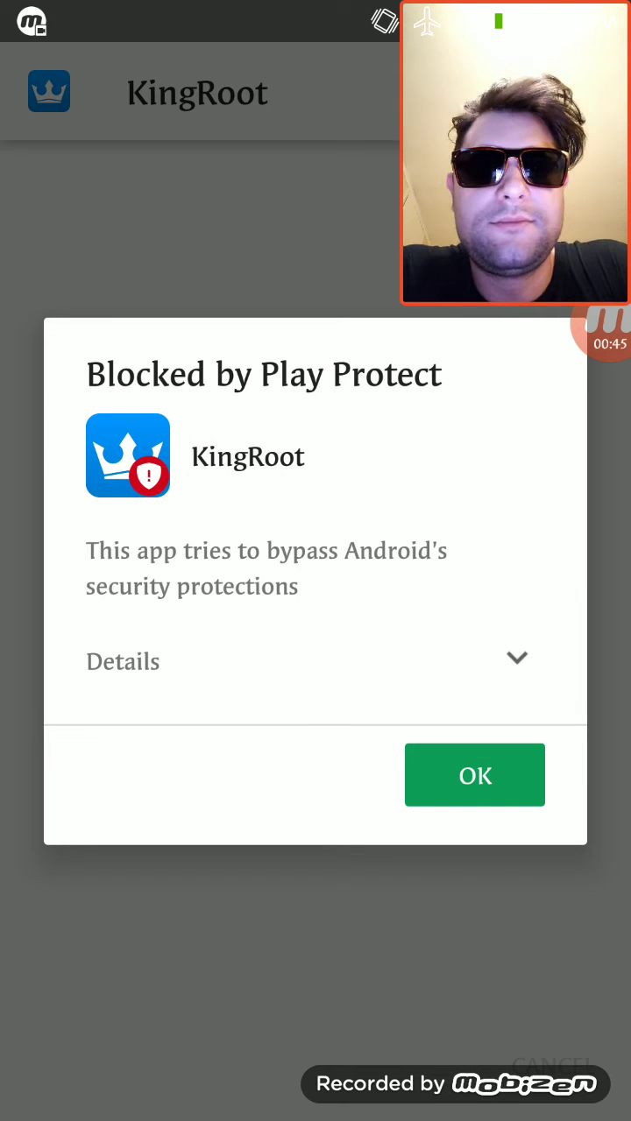
# Step: Expand the Play Protect warning details and choose "Install anyway (unsafe)" for KingRoot
pyautogui.click(307, 661)
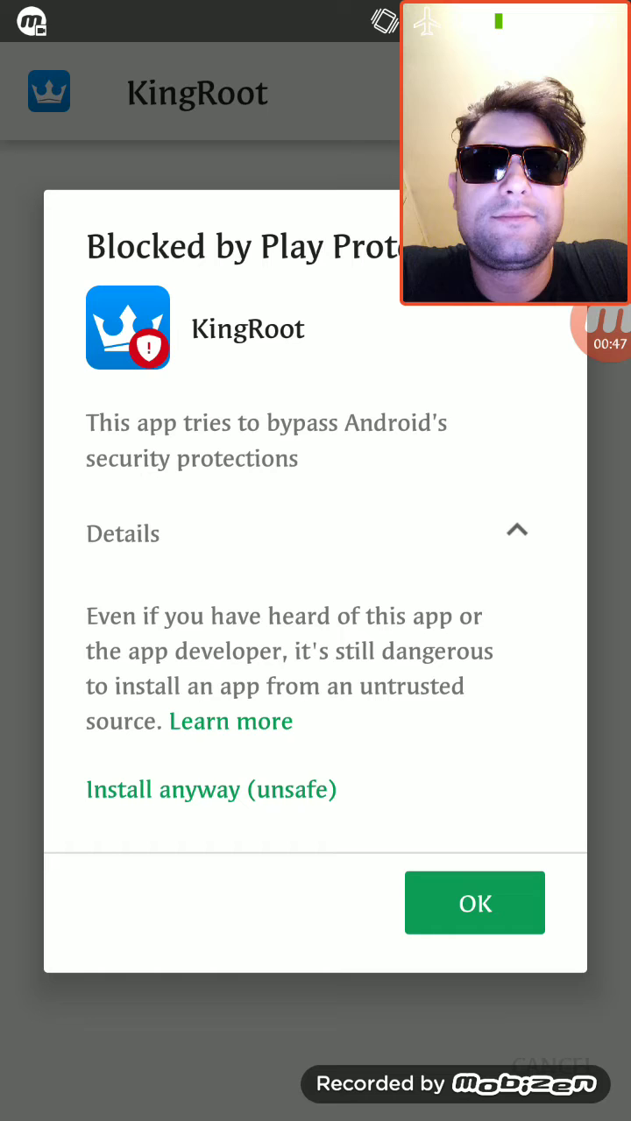
pyautogui.click(210, 789)
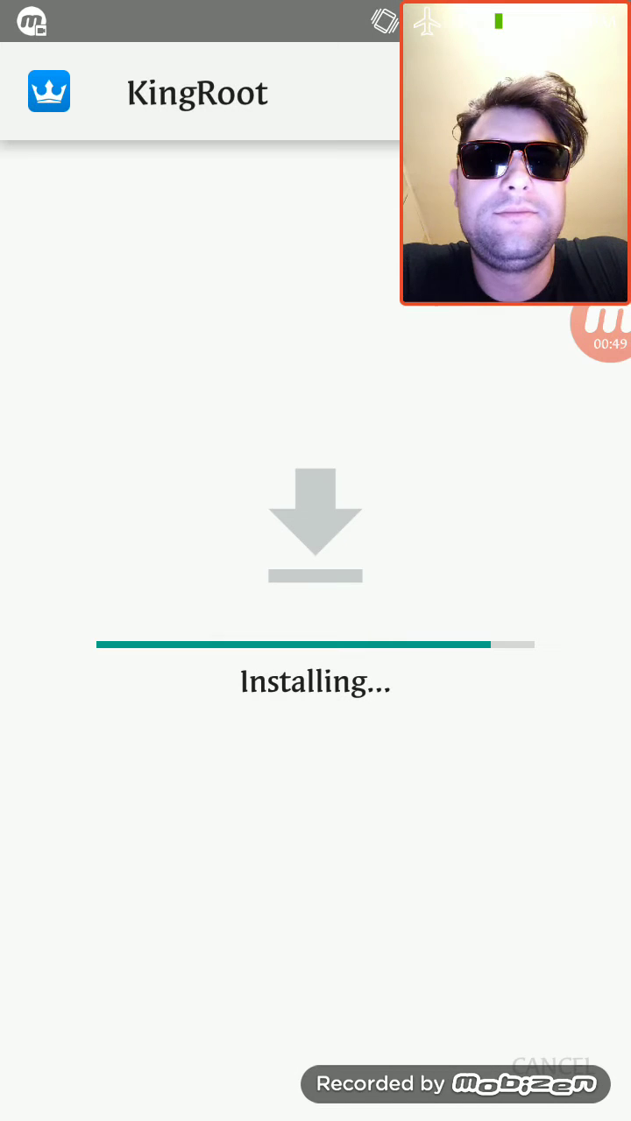